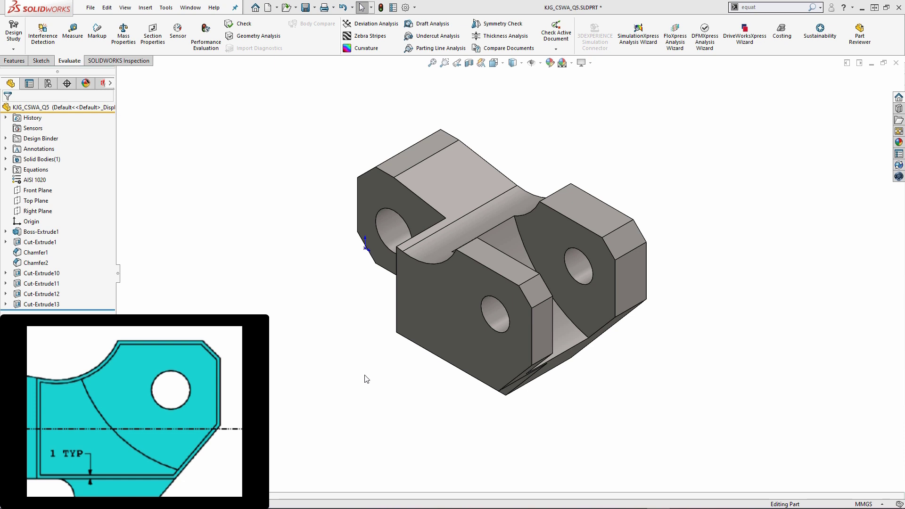
- Sketch on the right lug's front face and begin offsetting its outline
left_click(445, 332)
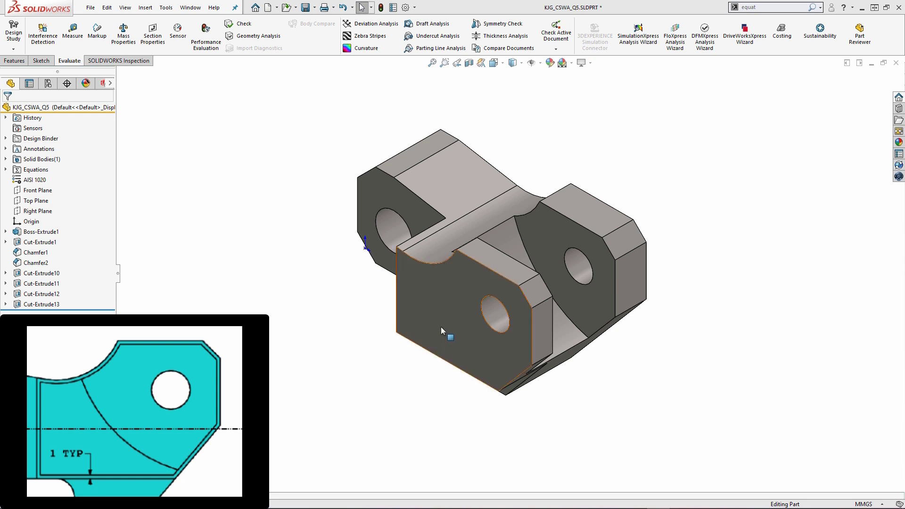
left_click(456, 329)
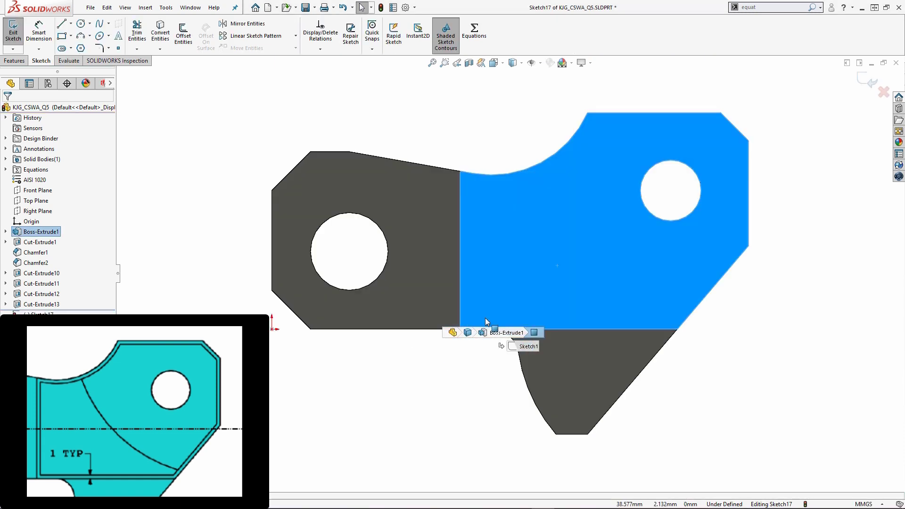
mouse_move(373, 391)
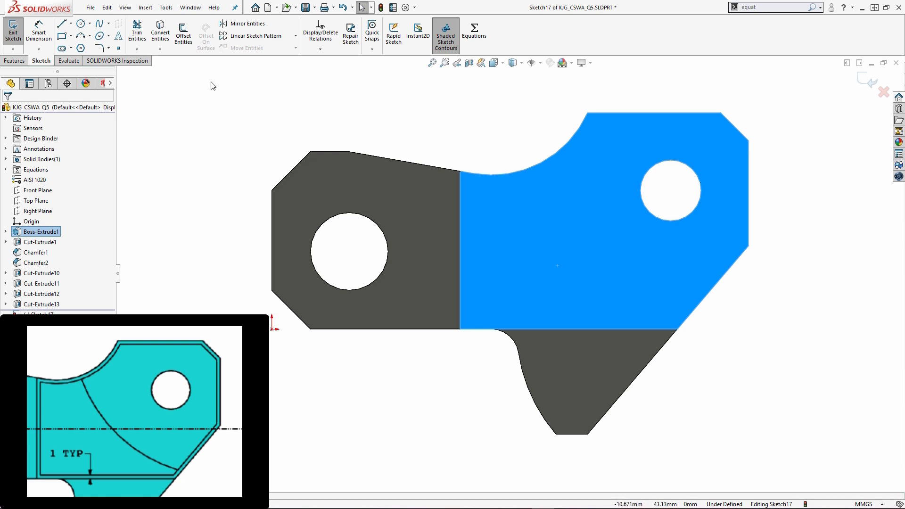
left_click(183, 33)
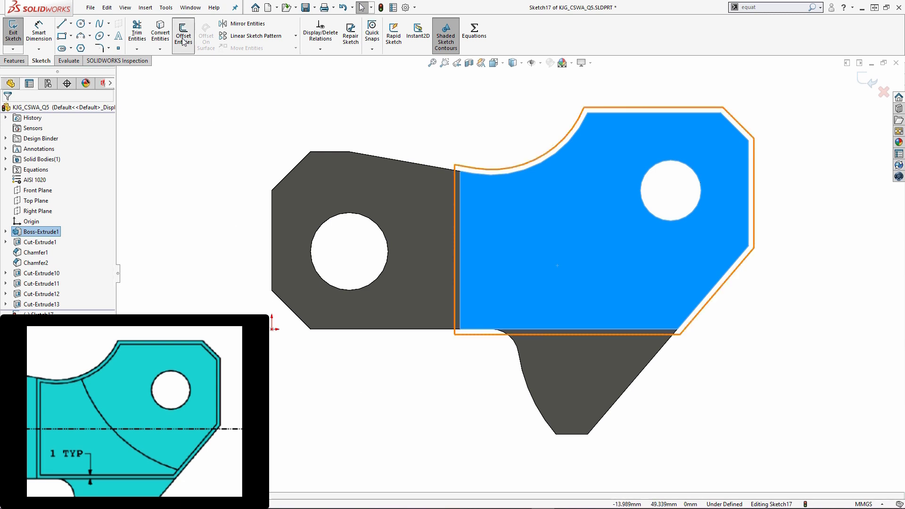
- Offset the lug face outline 1 mm inward, leaving the sketch fully defined
left_click(183, 33)
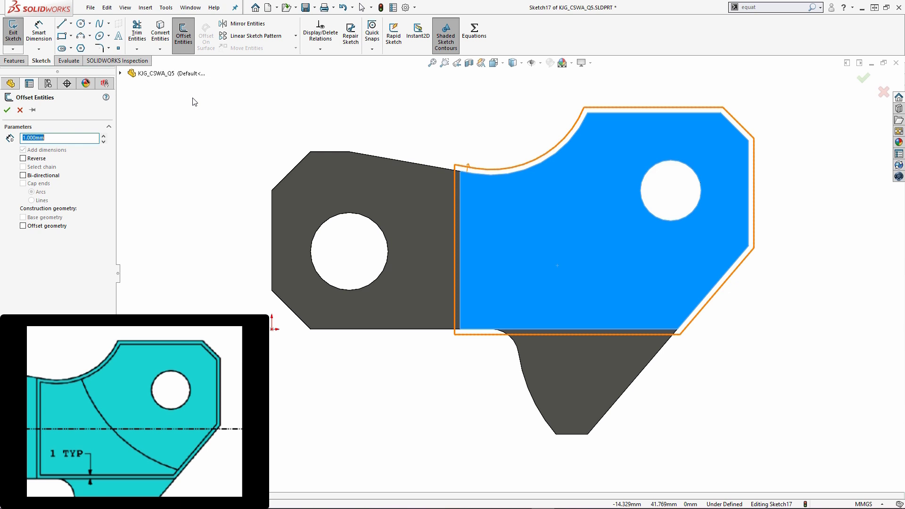
mouse_move(94, 156)
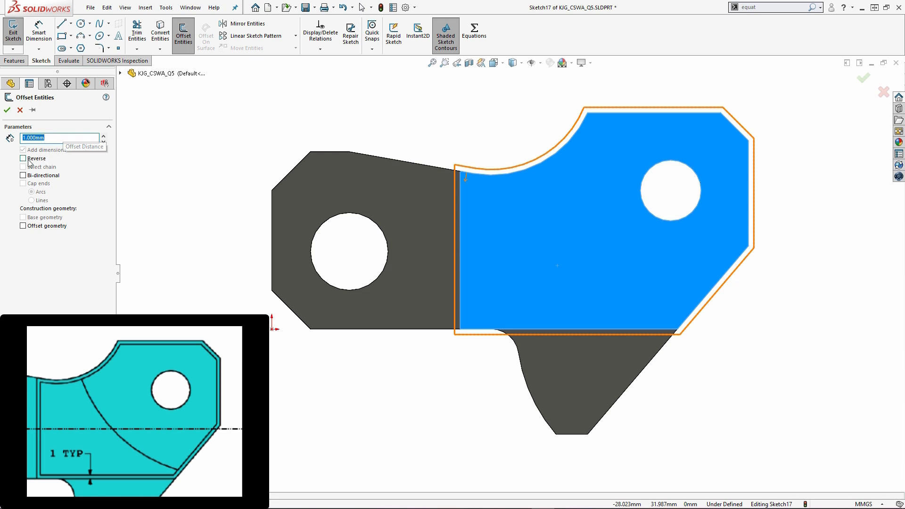
left_click(23, 158)
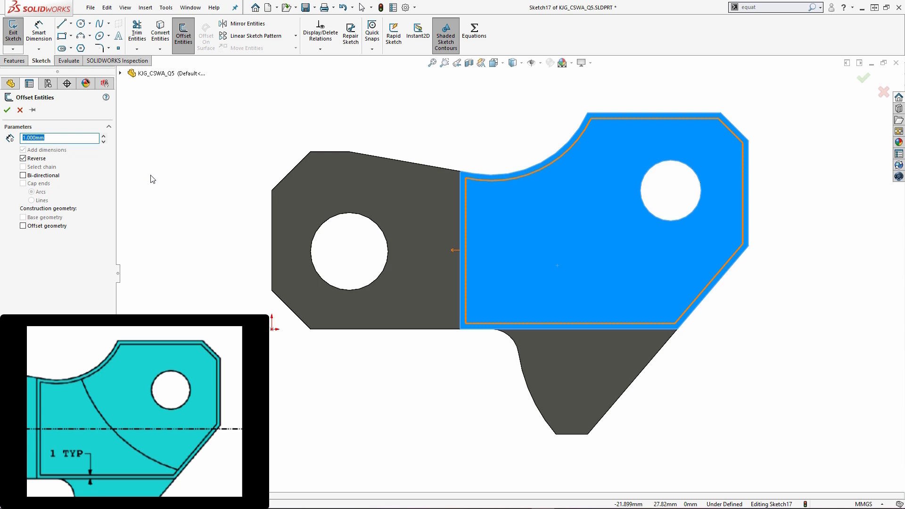
left_click(7, 110)
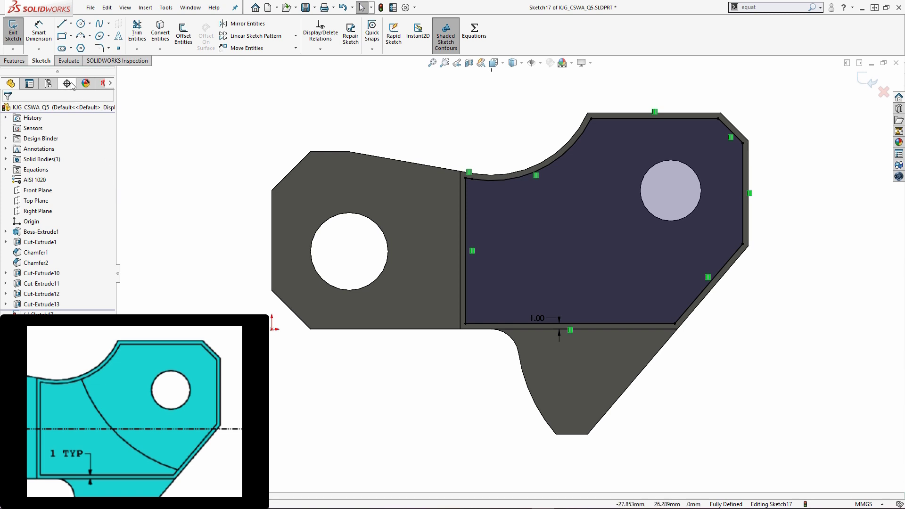
left_click(13, 61)
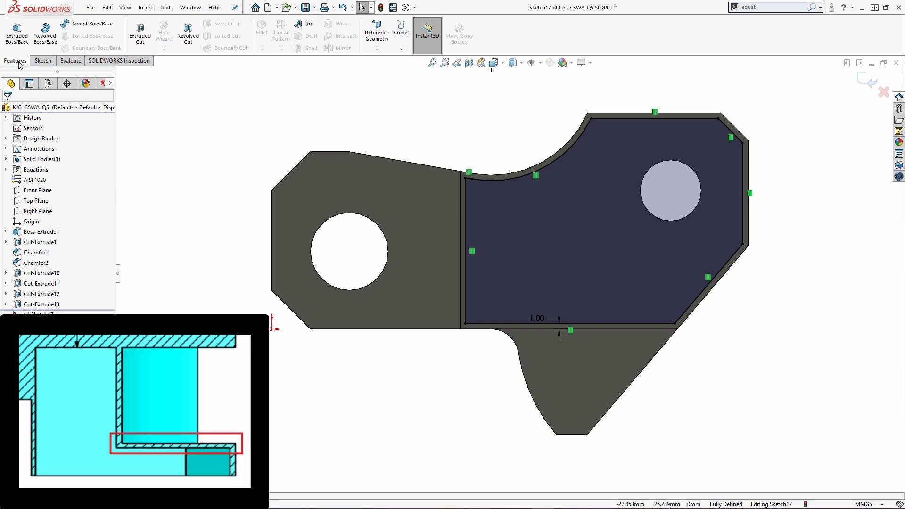
- Set up an Extruded Cut ending Offset From Surface, with the reference face picked
left_click(139, 30)
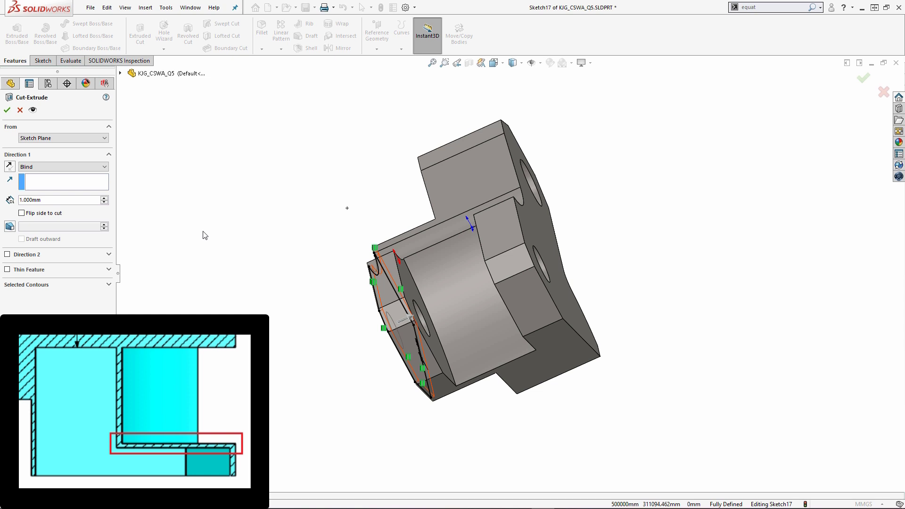
mouse_move(201, 199)
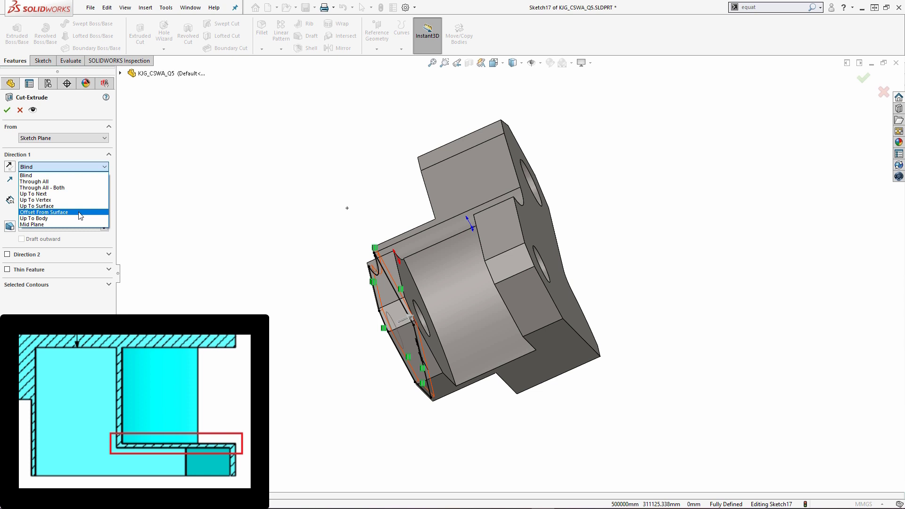
left_click(44, 212)
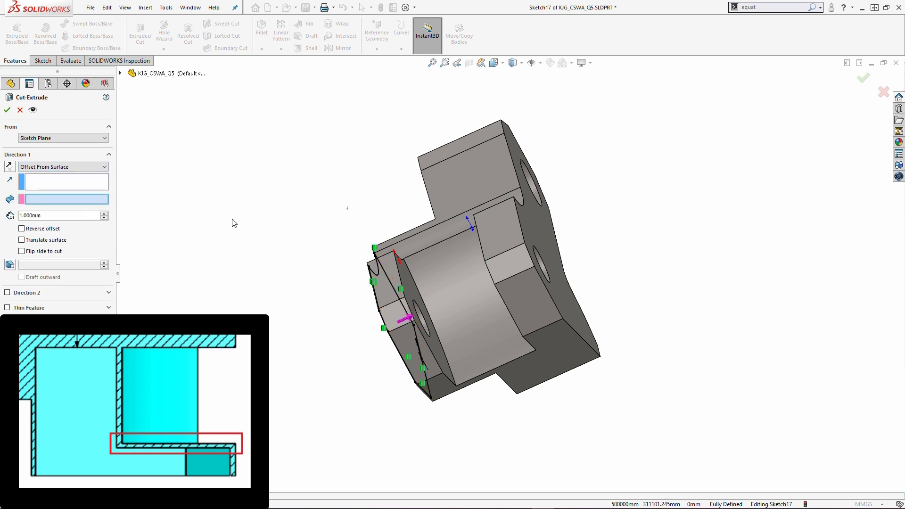
mouse_move(407, 286)
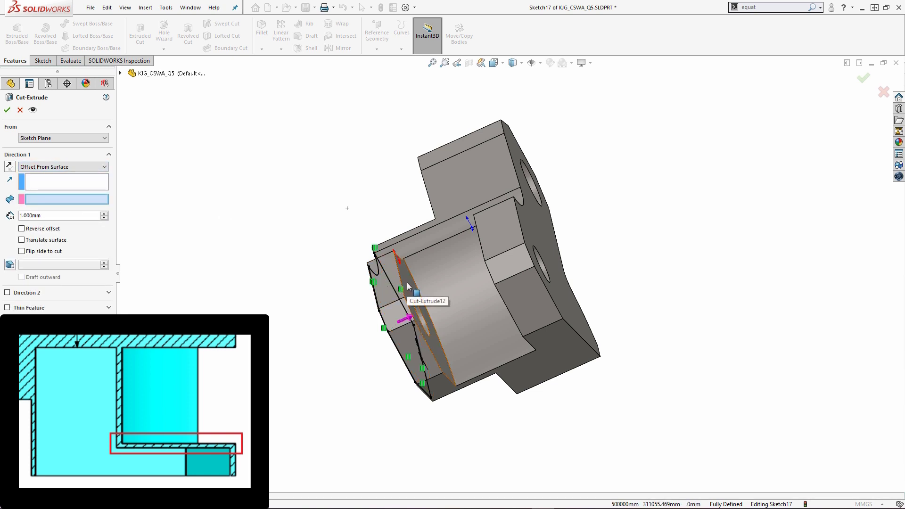
left_click(422, 300)
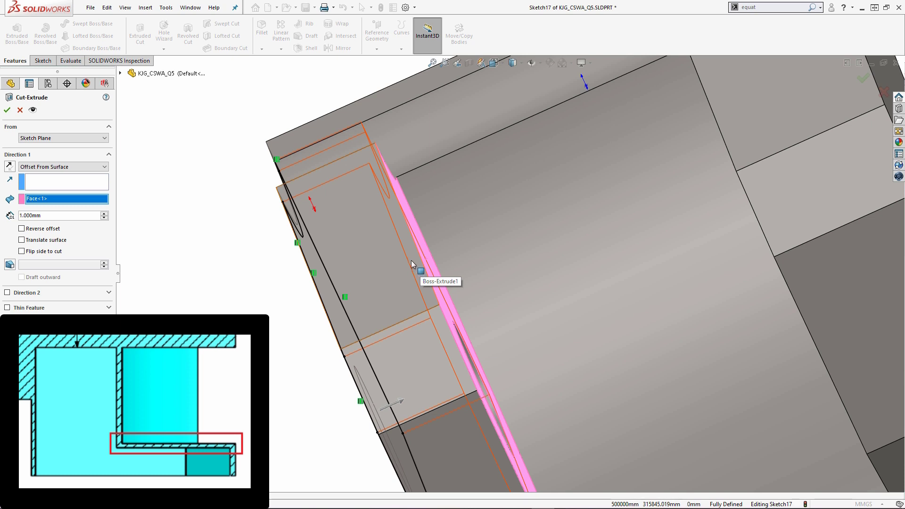
mouse_move(417, 257)
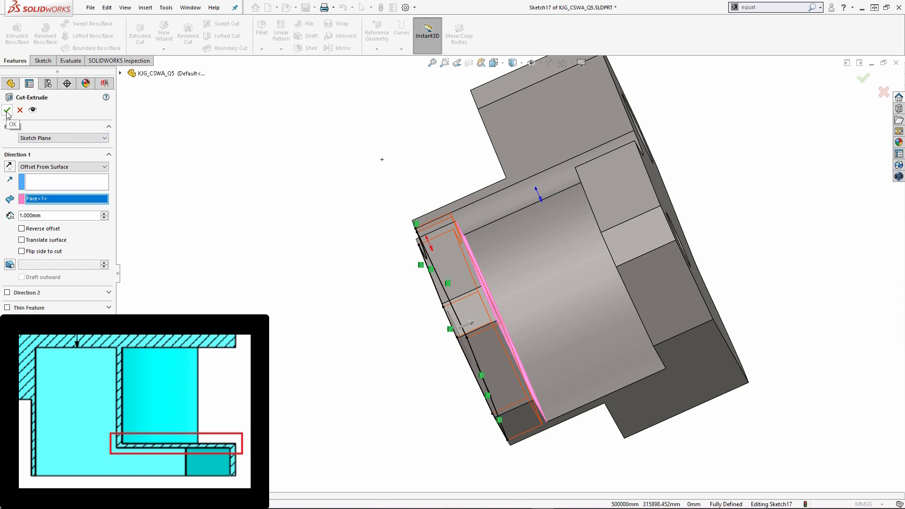
- Apply the cut, then inspect the pocket floor and clear the selection
left_click(7, 110)
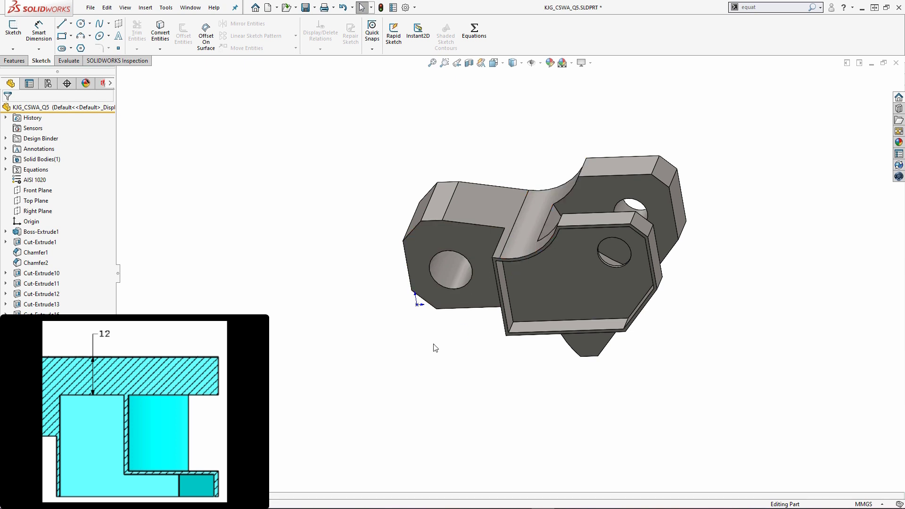
mouse_move(437, 365)
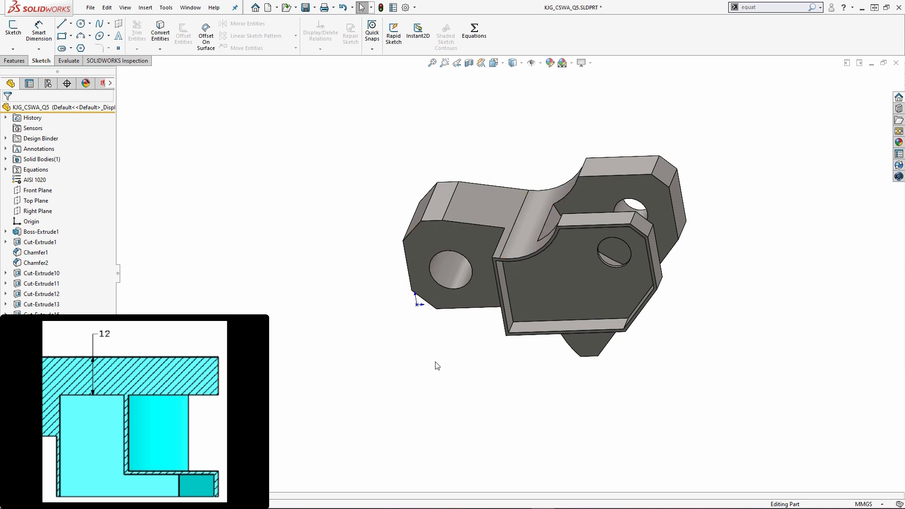
mouse_move(460, 356)
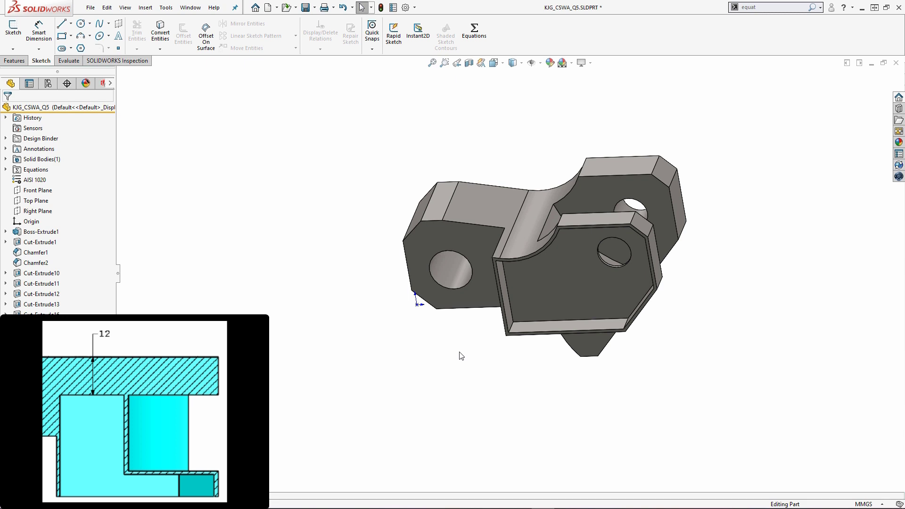
left_click(41, 294)
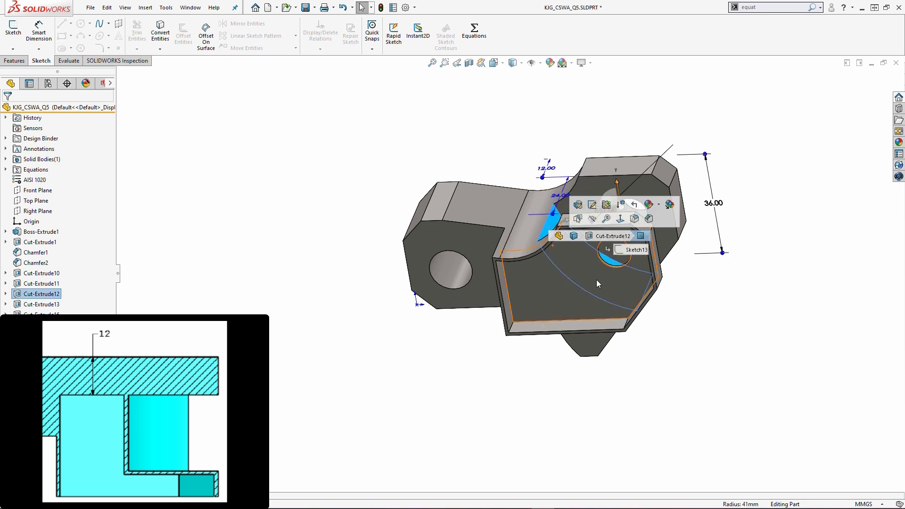
left_click(683, 340)
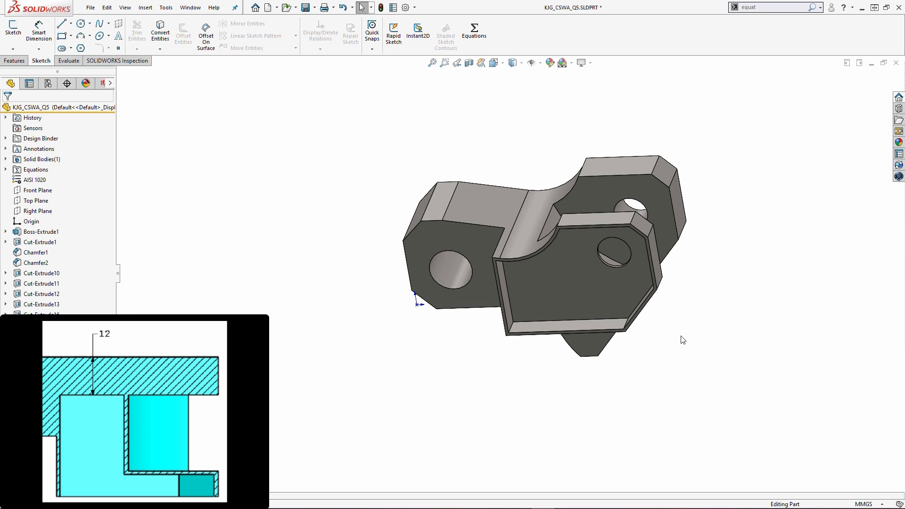
mouse_move(680, 339)
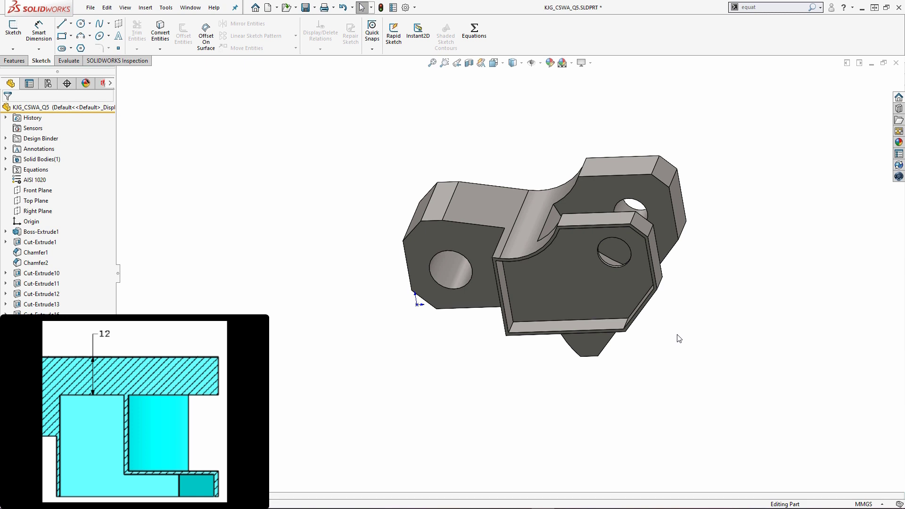
- Show hidden edges and convert the right lobe's inner pocket wall edges into sketch lines
left_click(512, 62)
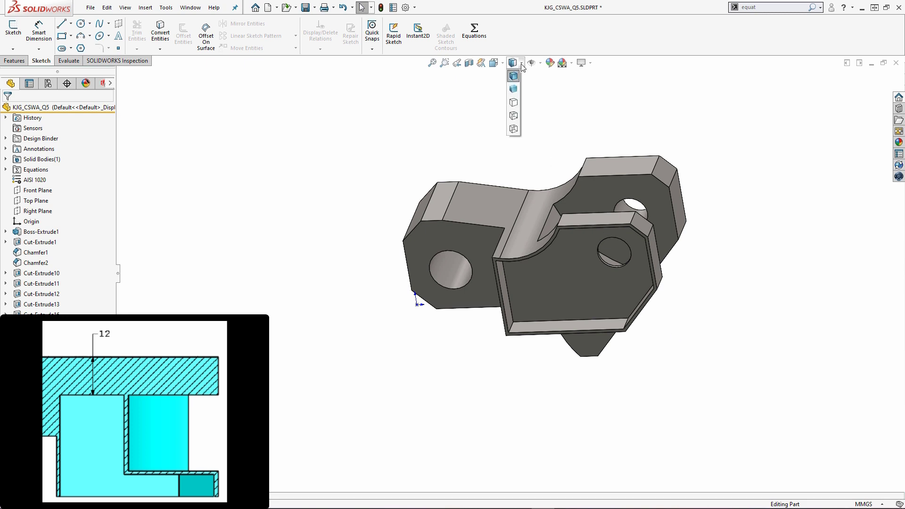
mouse_move(514, 115)
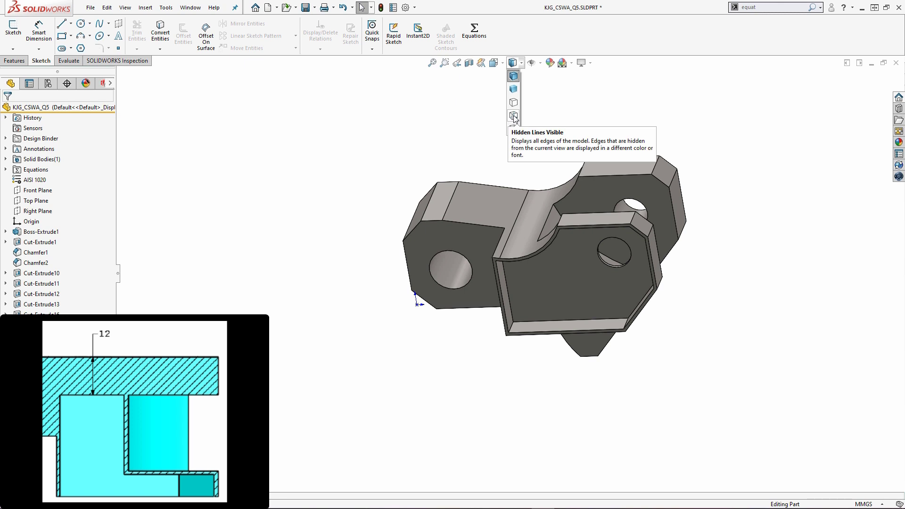
left_click(513, 116)
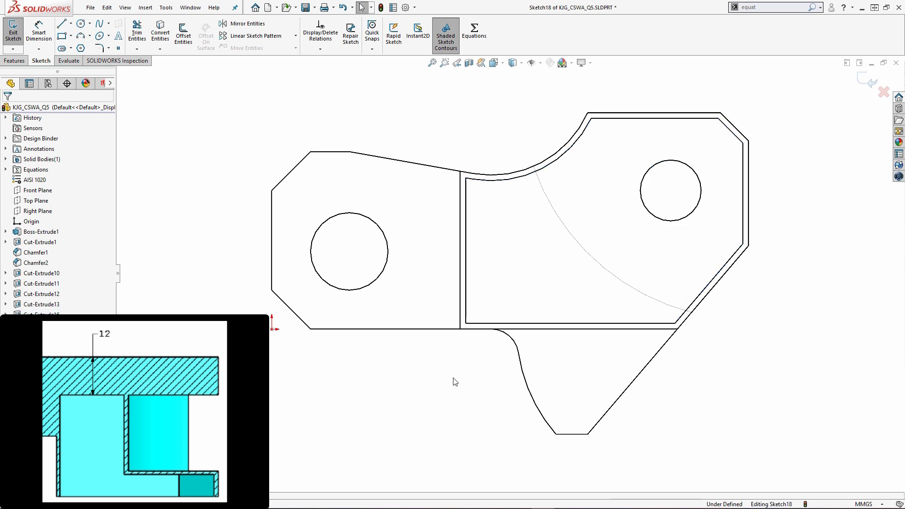
mouse_move(258, 154)
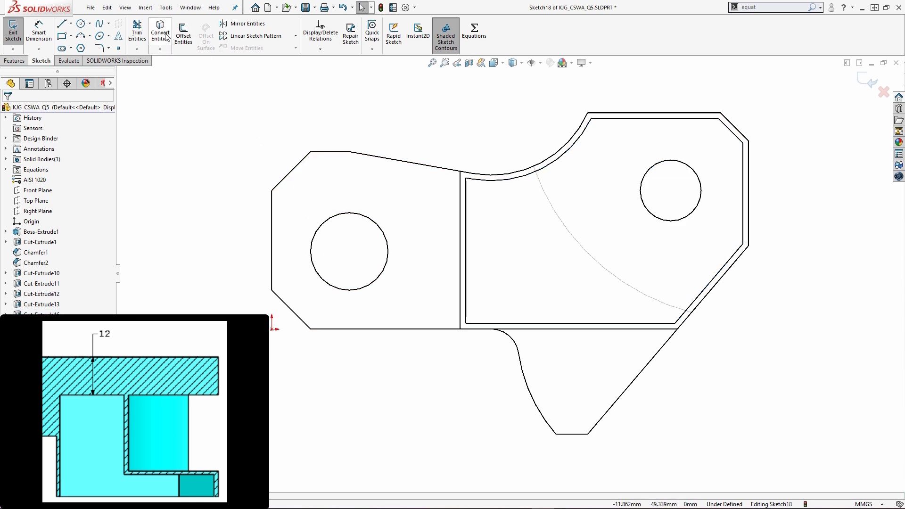
left_click(160, 31)
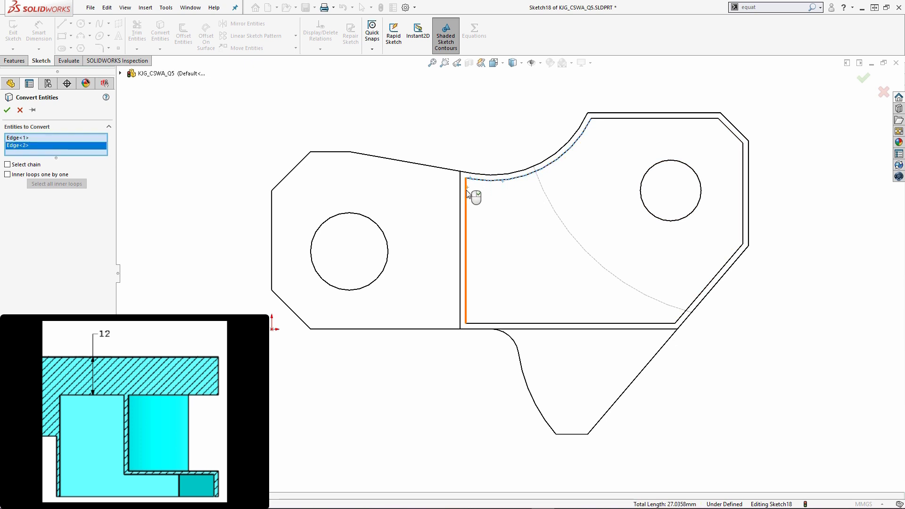
left_click(576, 321)
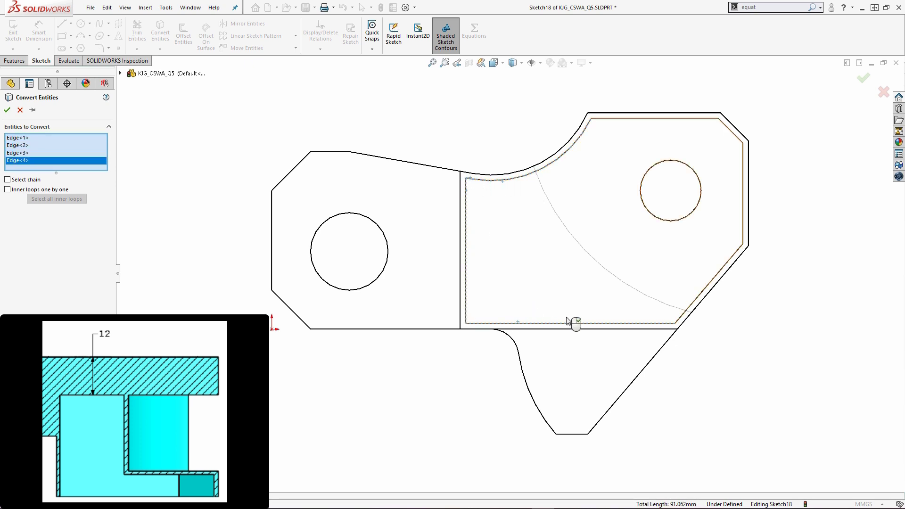
left_click(681, 322)
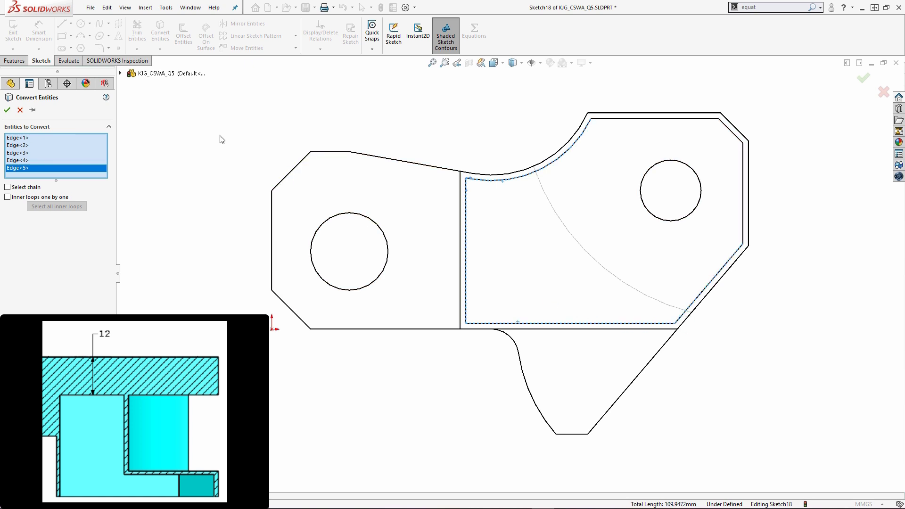
left_click(7, 110)
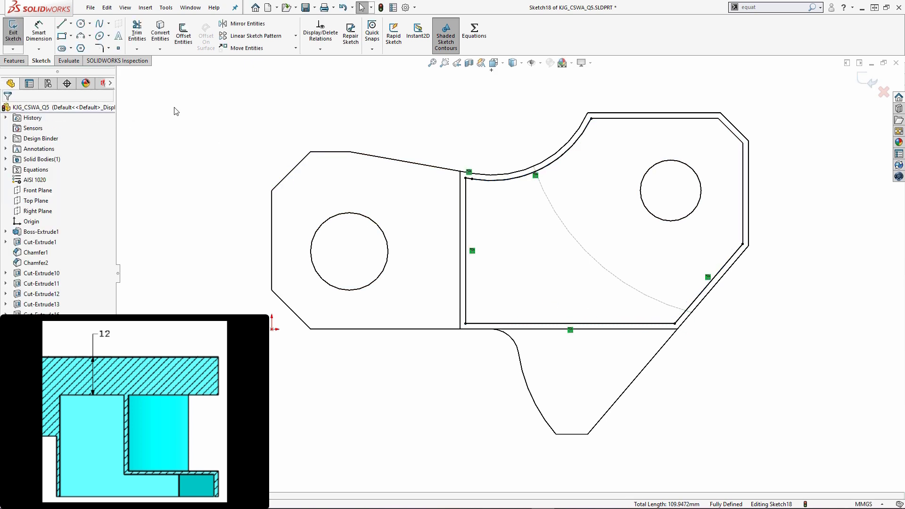
- Offset the dashed arc 1 mm inward to close the pocket profile
left_click(183, 33)
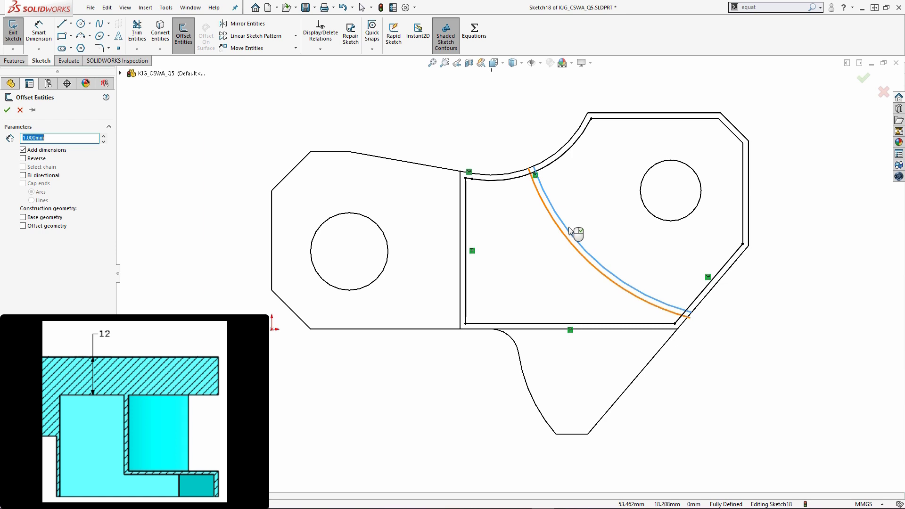
mouse_move(548, 265)
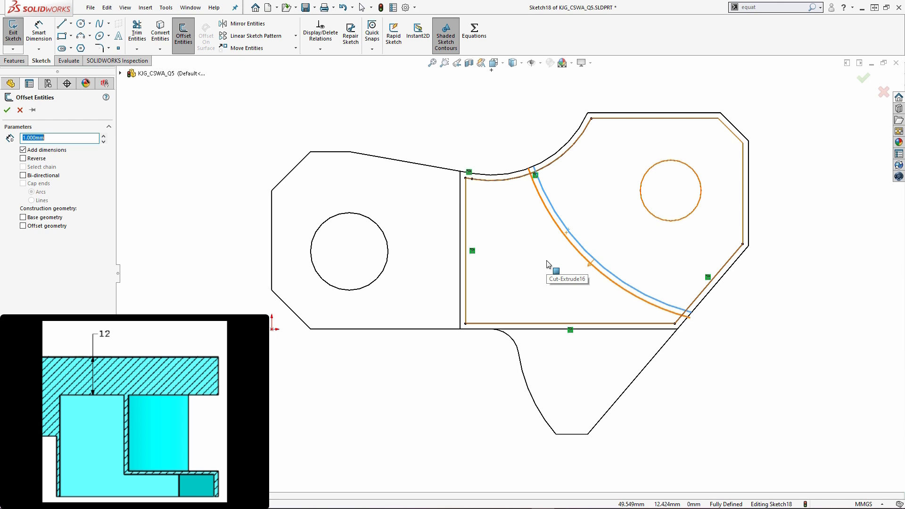
mouse_move(140, 150)
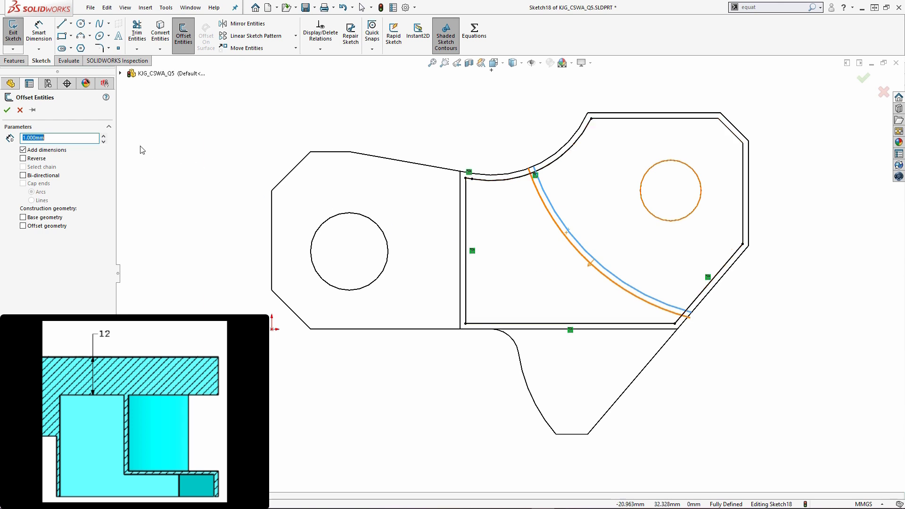
left_click(6, 111)
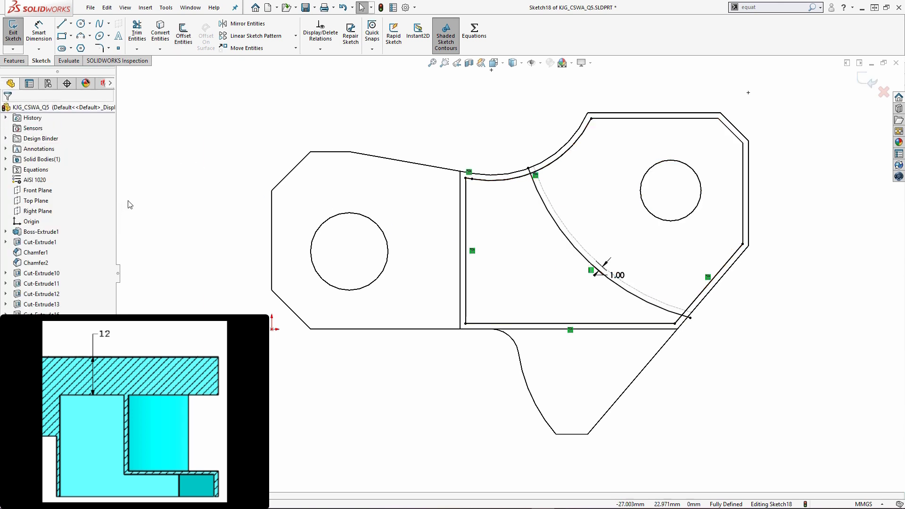
mouse_move(170, 103)
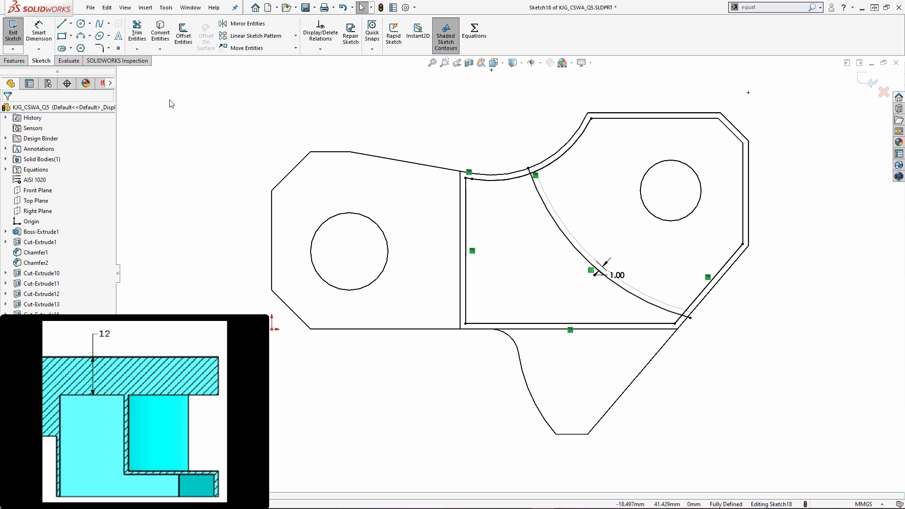
mouse_move(218, 83)
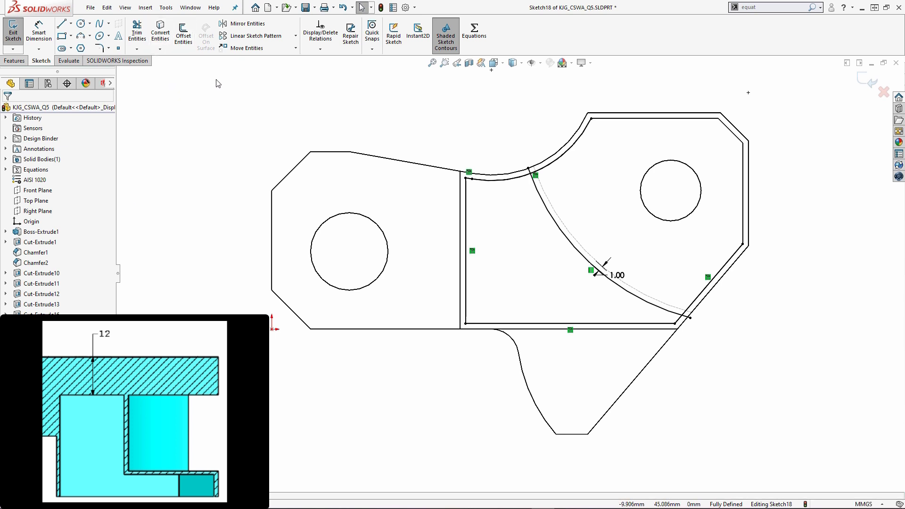
left_click(137, 29)
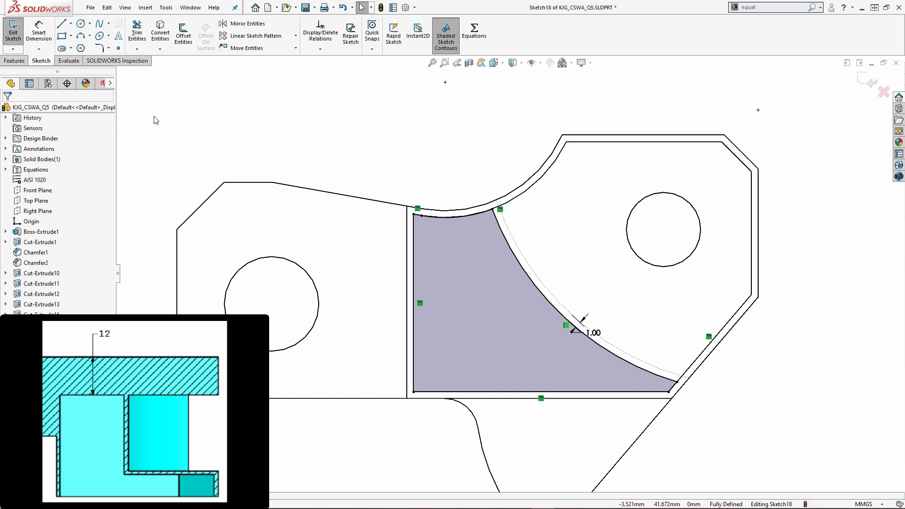
- Extrude-cut the profile with Offset From Surface, 12 mm from the back face
left_click(14, 60)
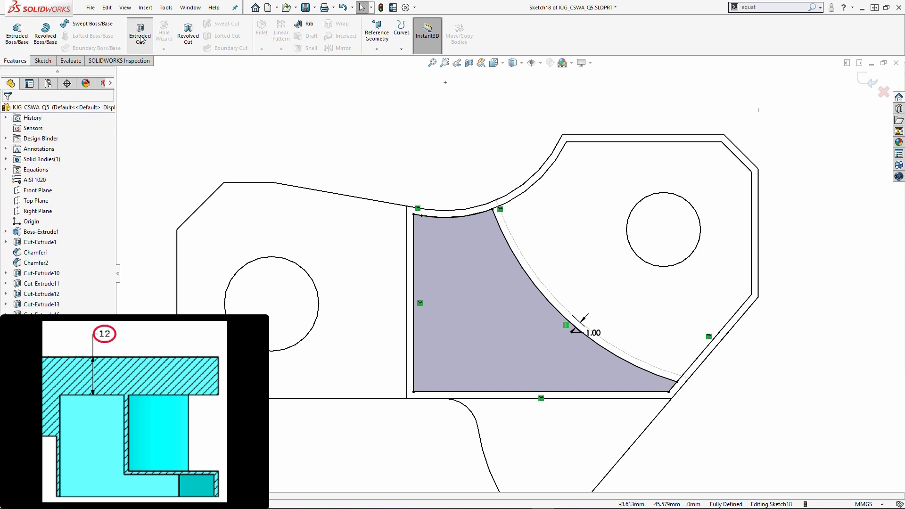
left_click(139, 33)
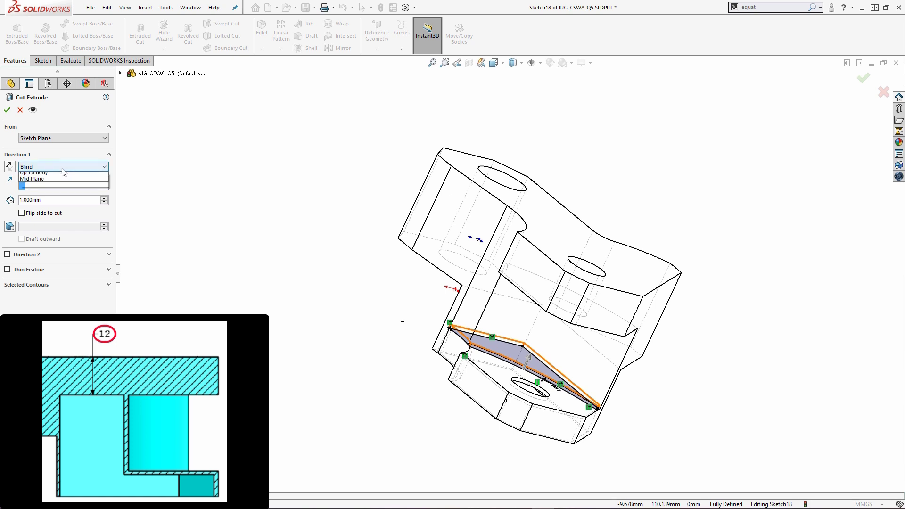
left_click(57, 178)
type("12.000")
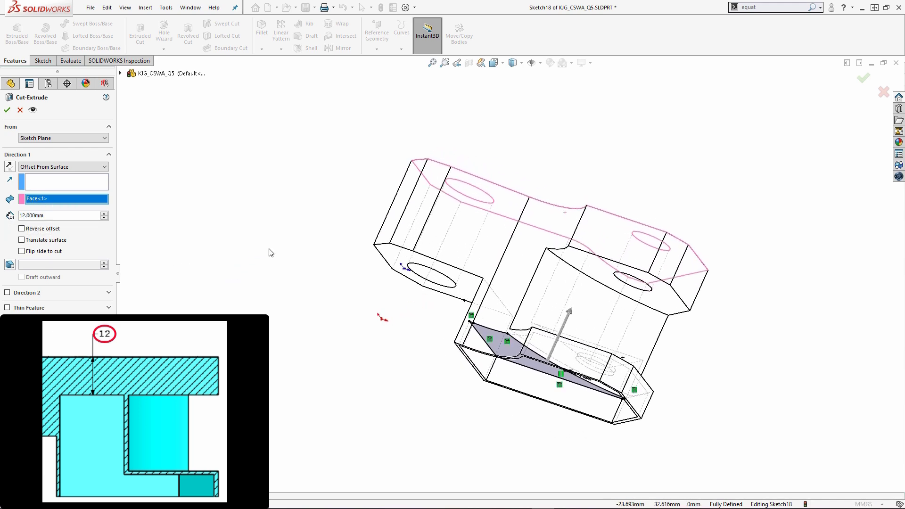
mouse_move(271, 263)
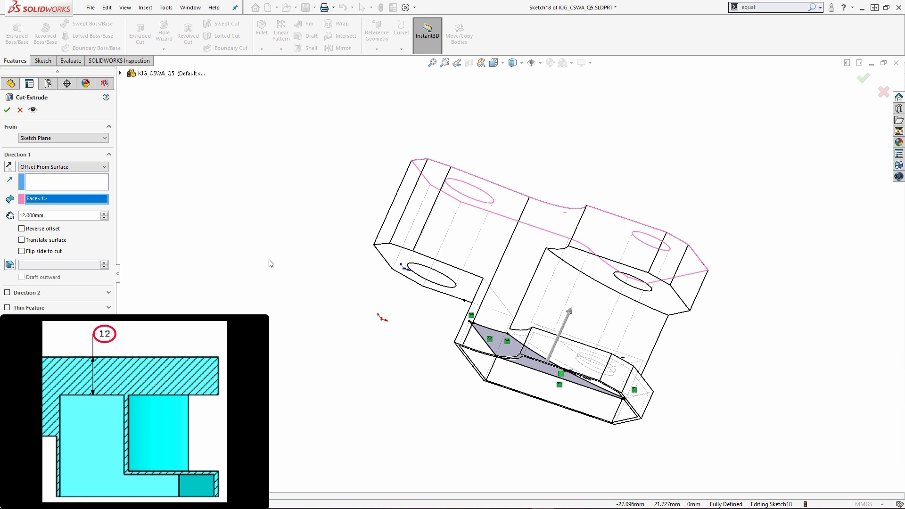
mouse_move(695, 282)
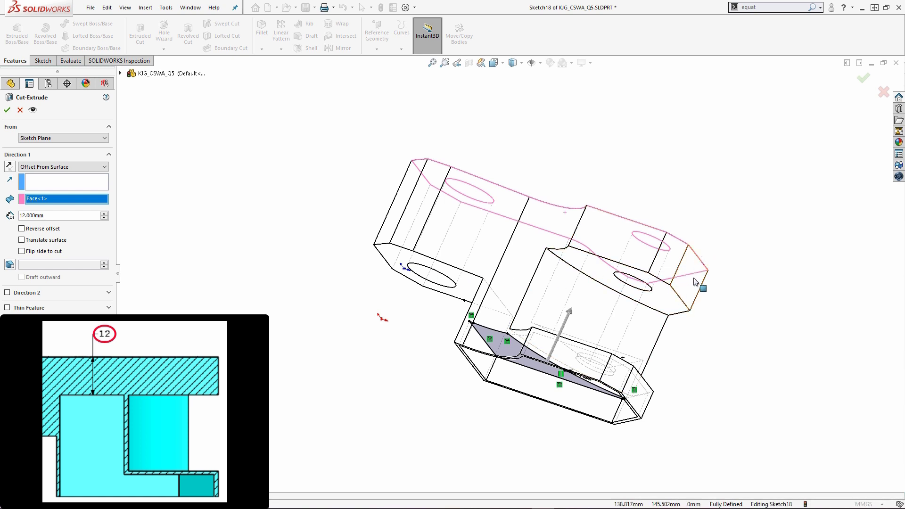
mouse_move(594, 272)
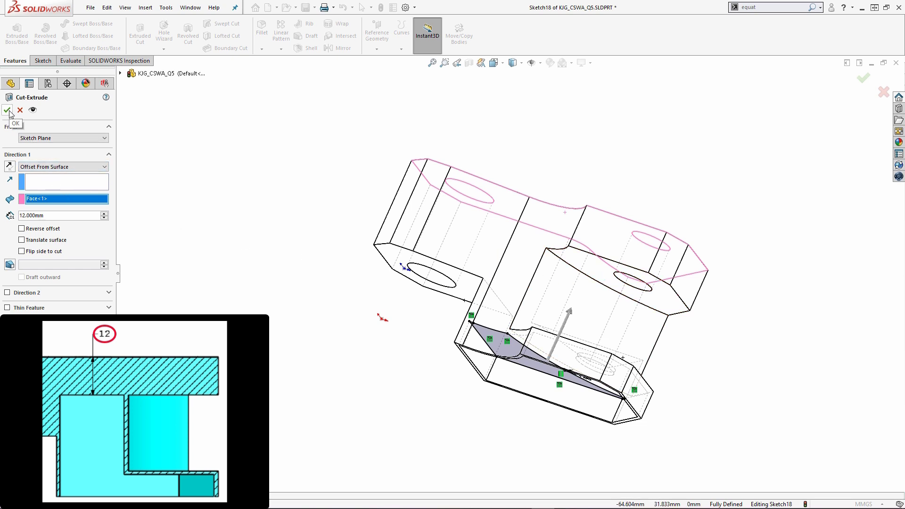
left_click(8, 110)
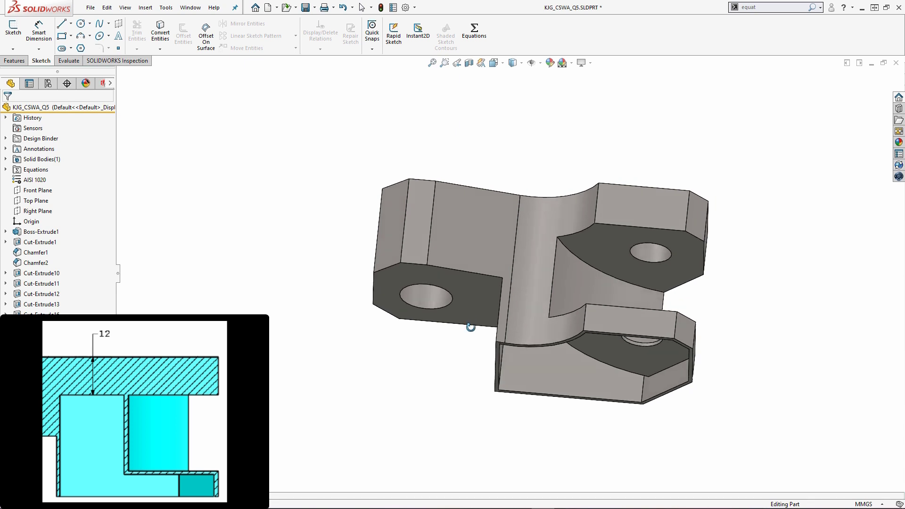
left_click_drag(470, 326, 465, 388)
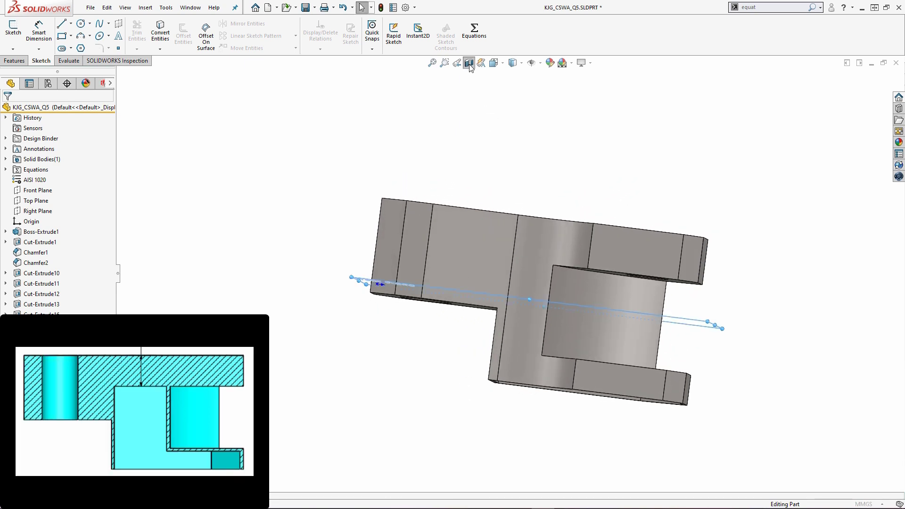
left_click(469, 62)
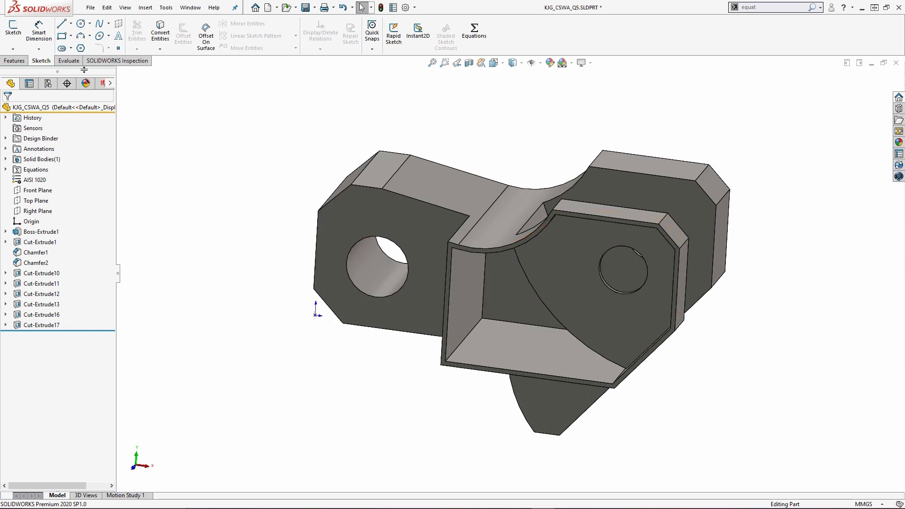
left_click(69, 61)
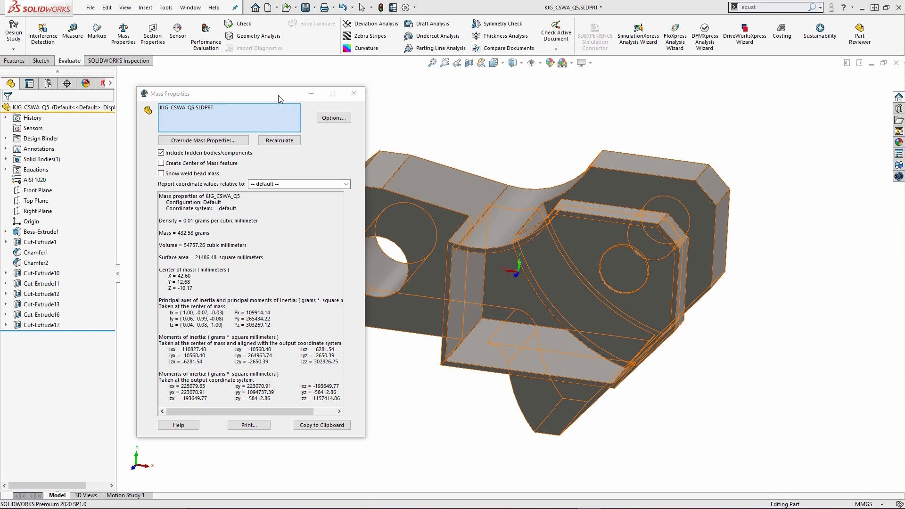
mouse_move(273, 94)
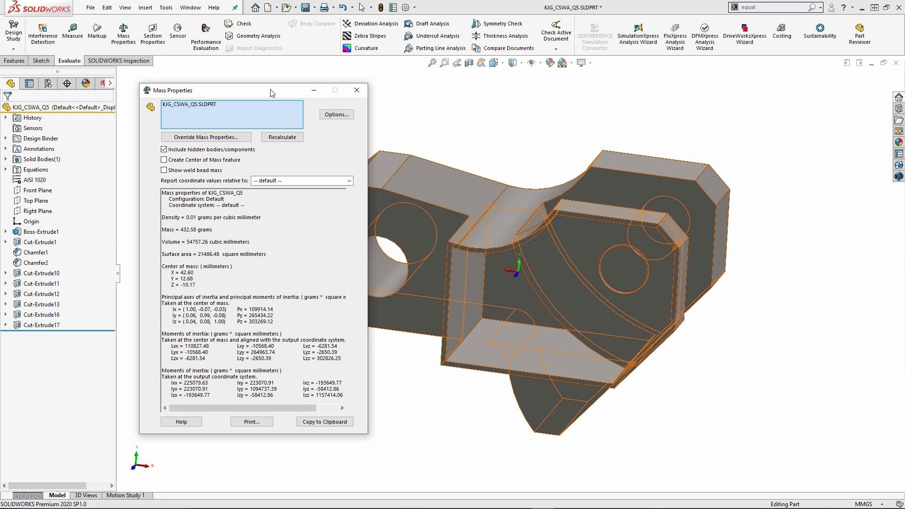
left_click(356, 90)
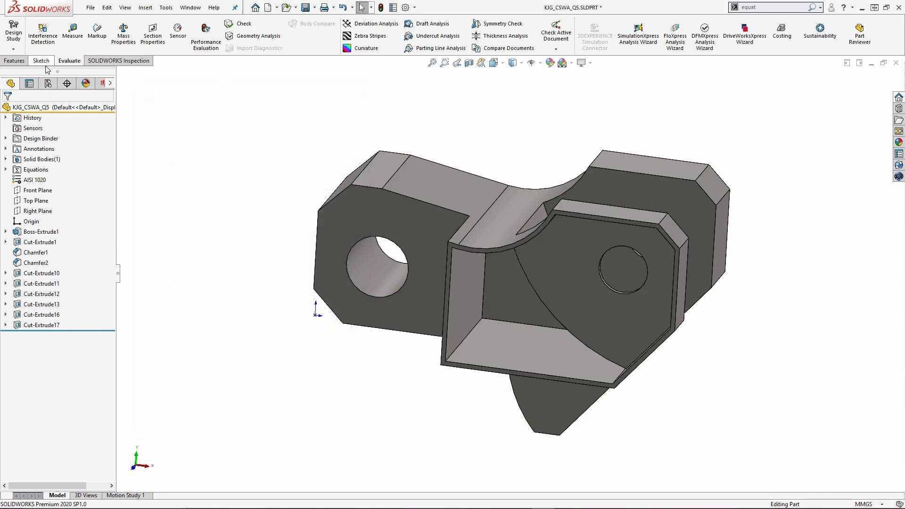
- Switch the CommandManager back to the Sketch tab
left_click(41, 61)
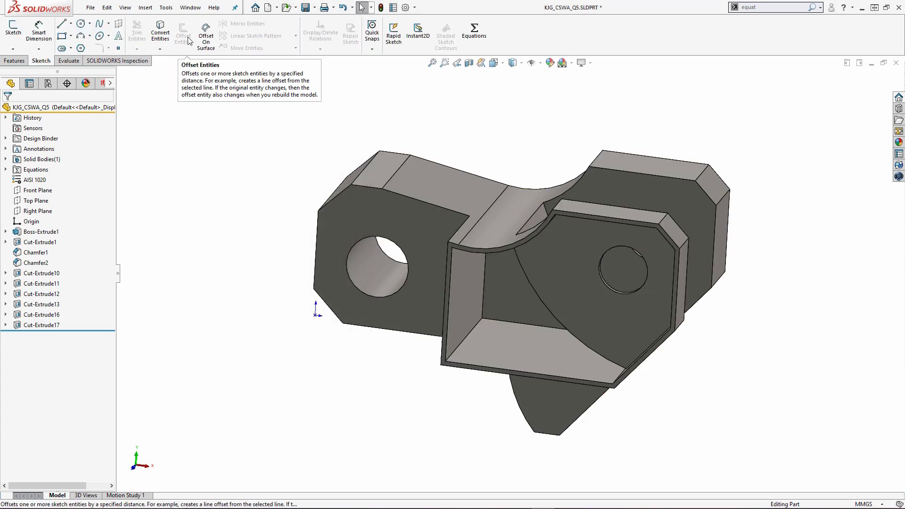
mouse_move(258, 156)
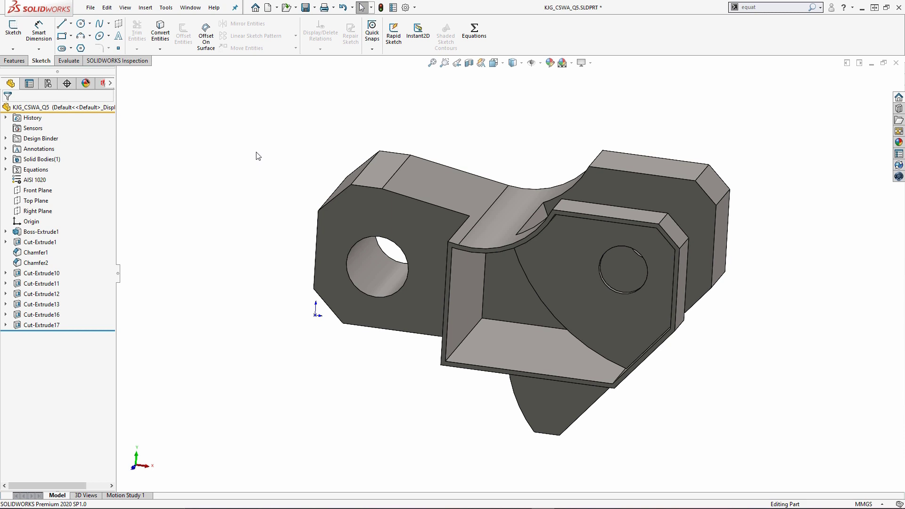